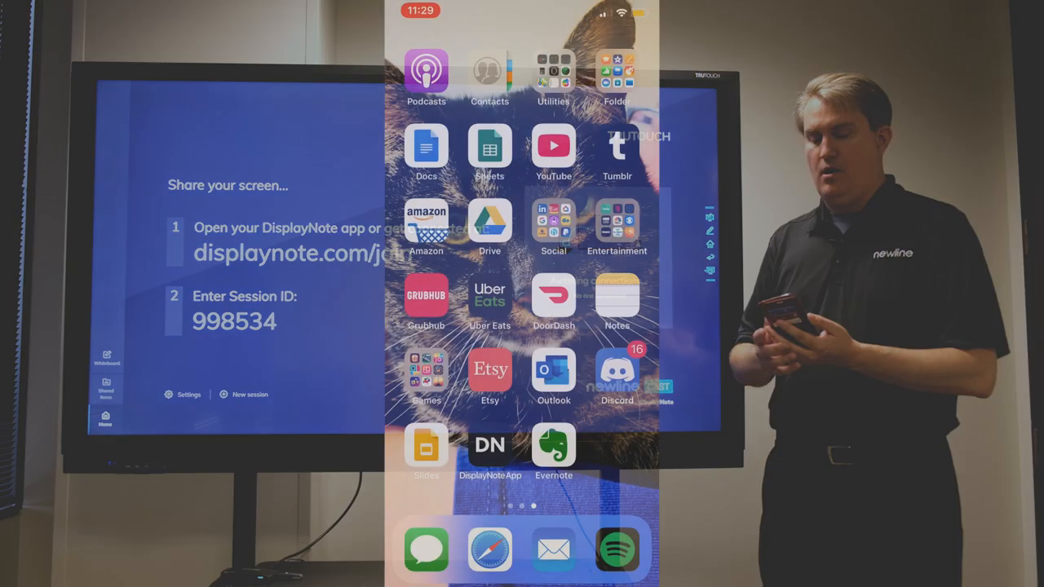
- Launch the DisplayNote app from the iPhone home screen
left_click(490, 446)
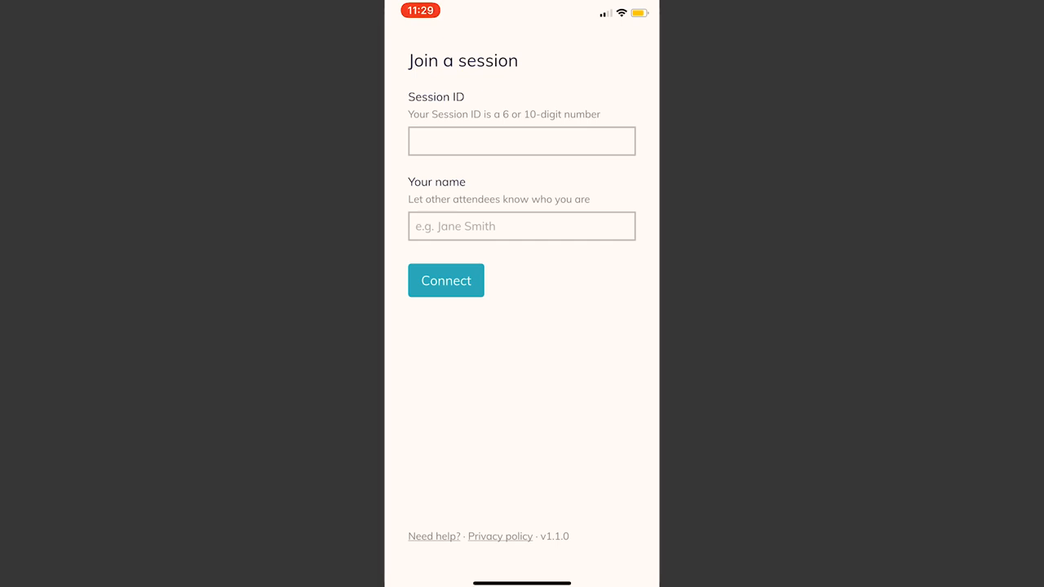
- Join session 998534 in DisplayNote under the name 'Tim'
left_click(521, 141)
type("998534")
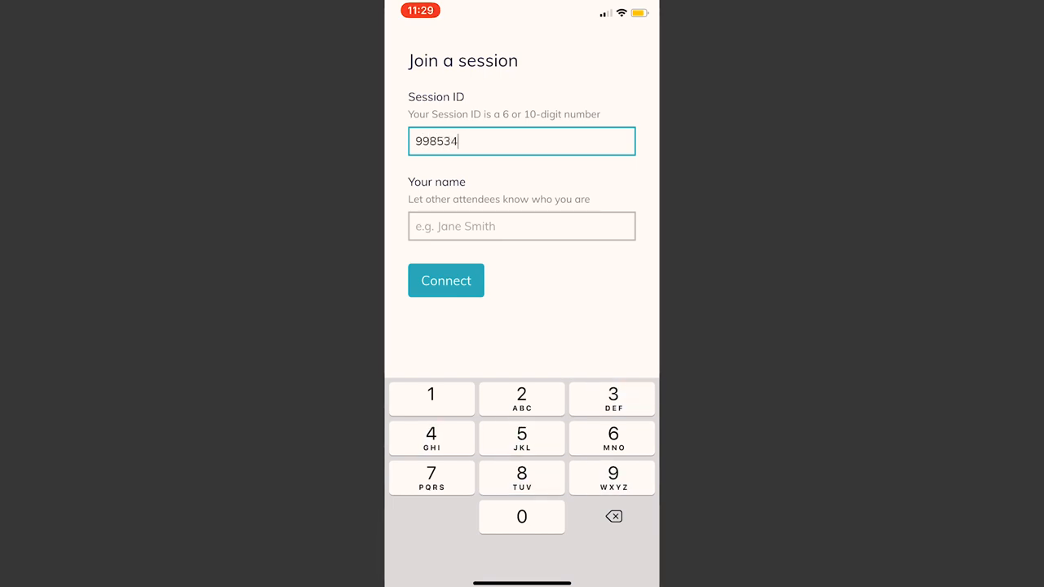
type("Tim")
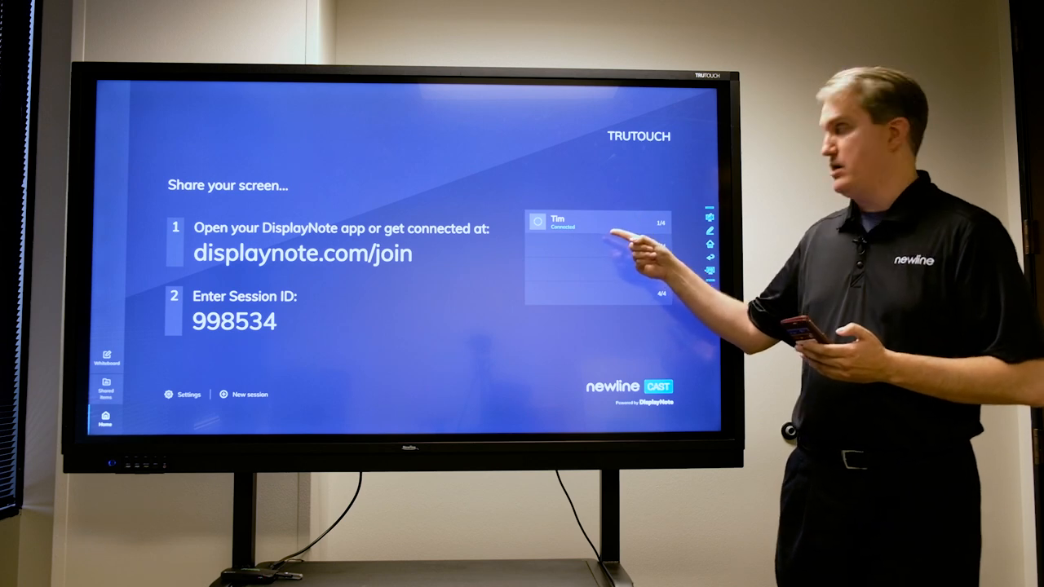
- Invite attendee Tim to present from the Newline Cast participant list
left_click(558, 221)
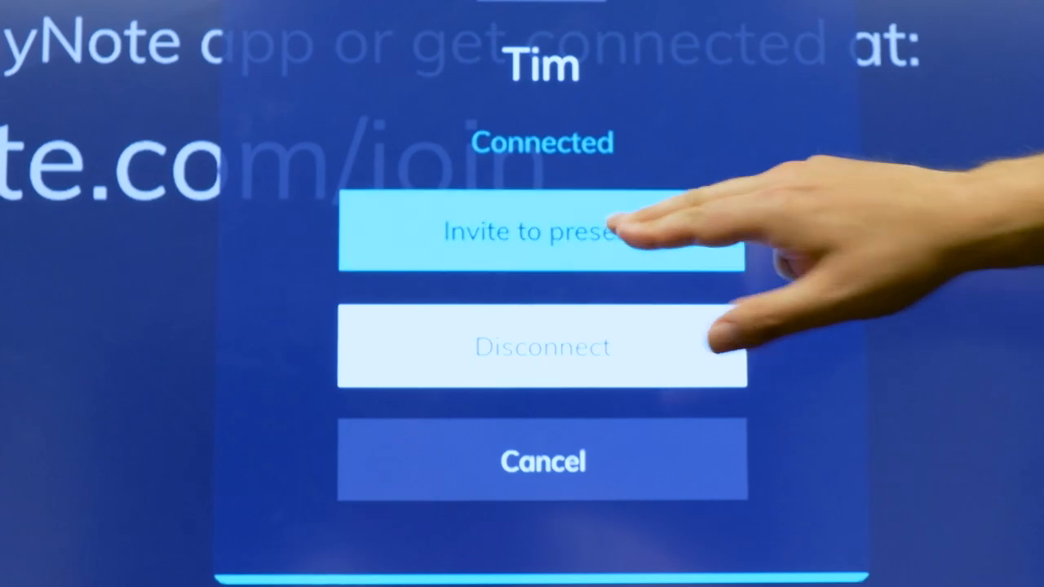
left_click(542, 231)
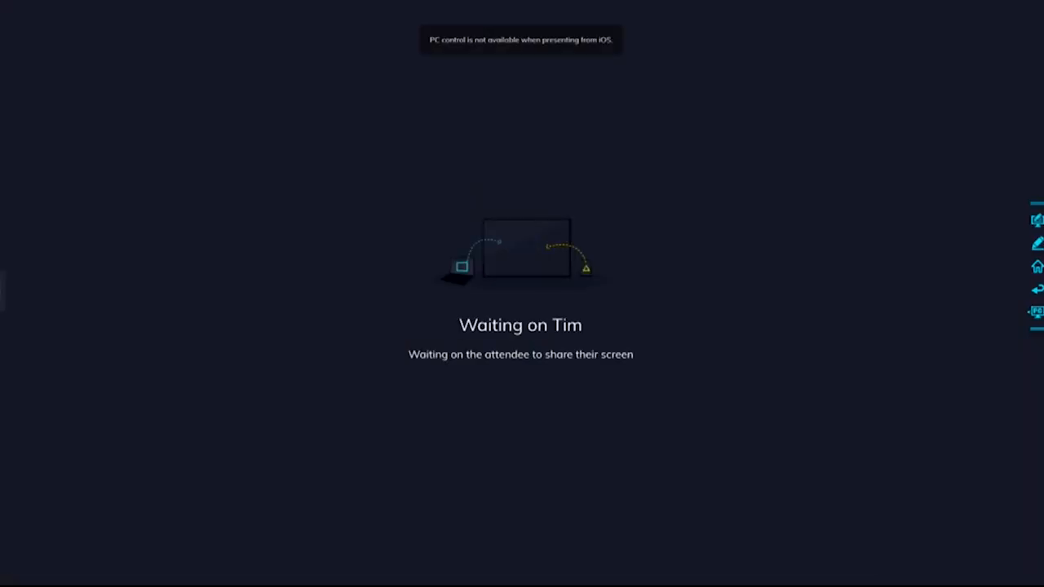